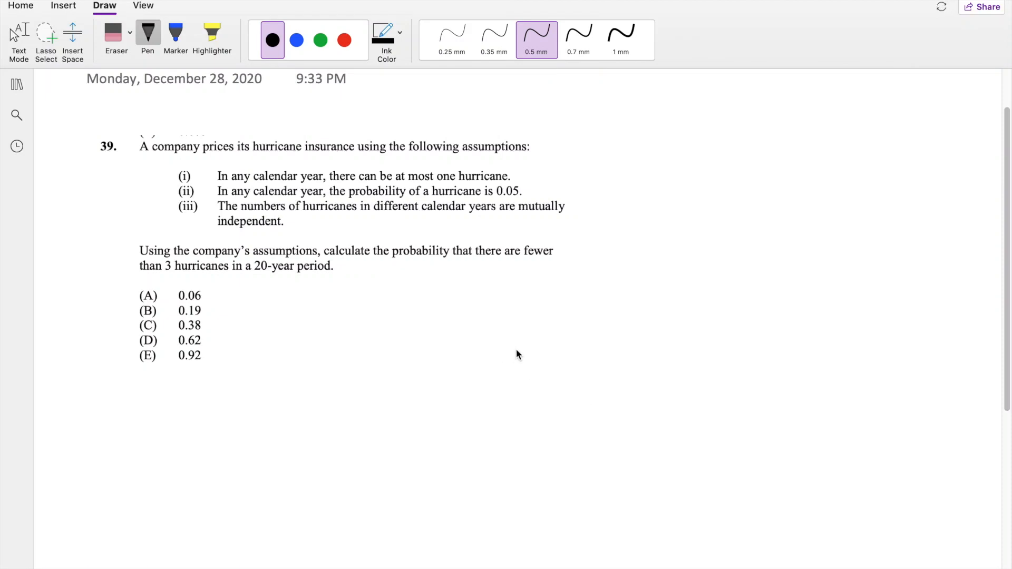
pyautogui.moveTo(513, 343)
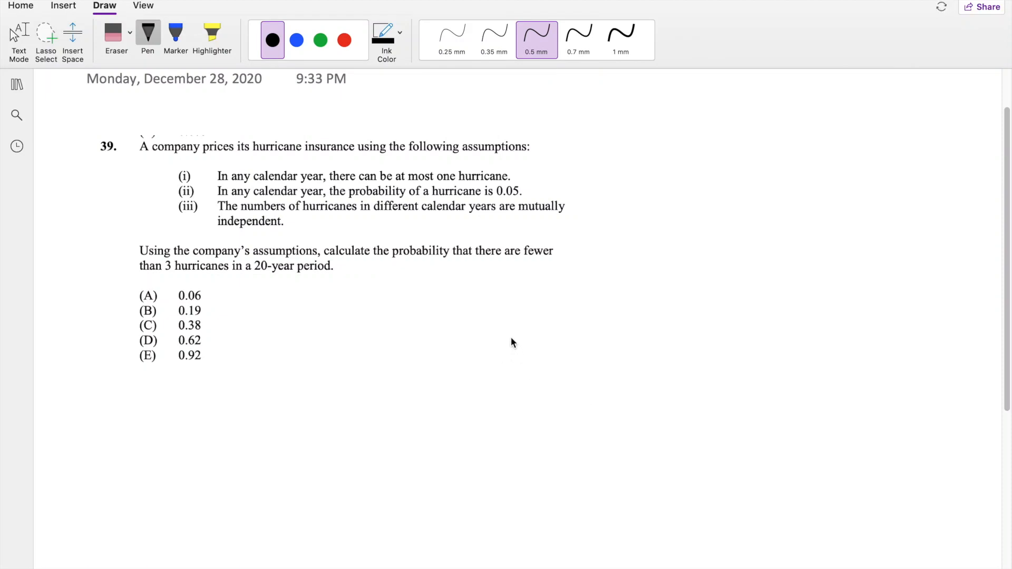
pyautogui.moveTo(507, 346)
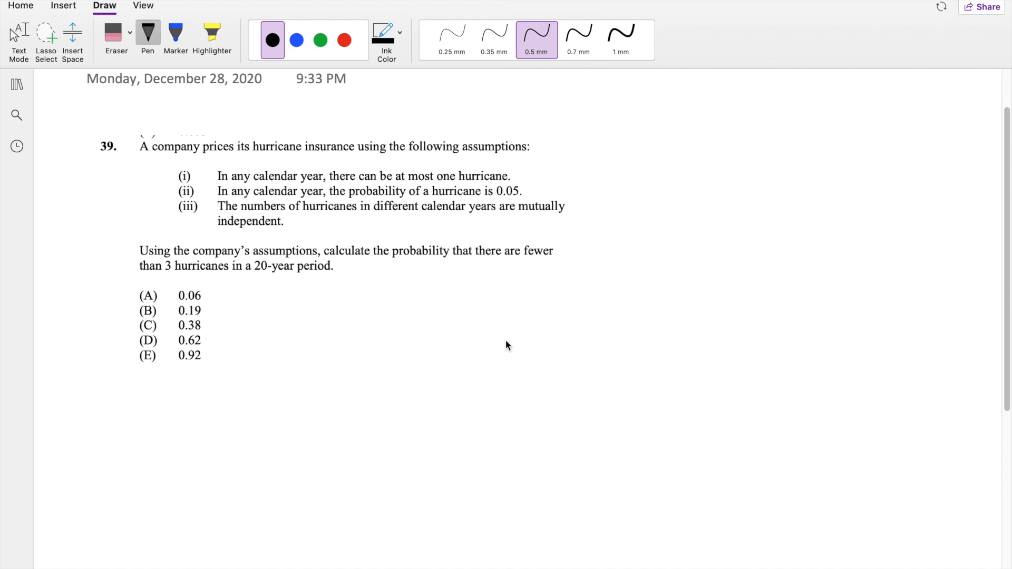
pyautogui.moveTo(512, 347)
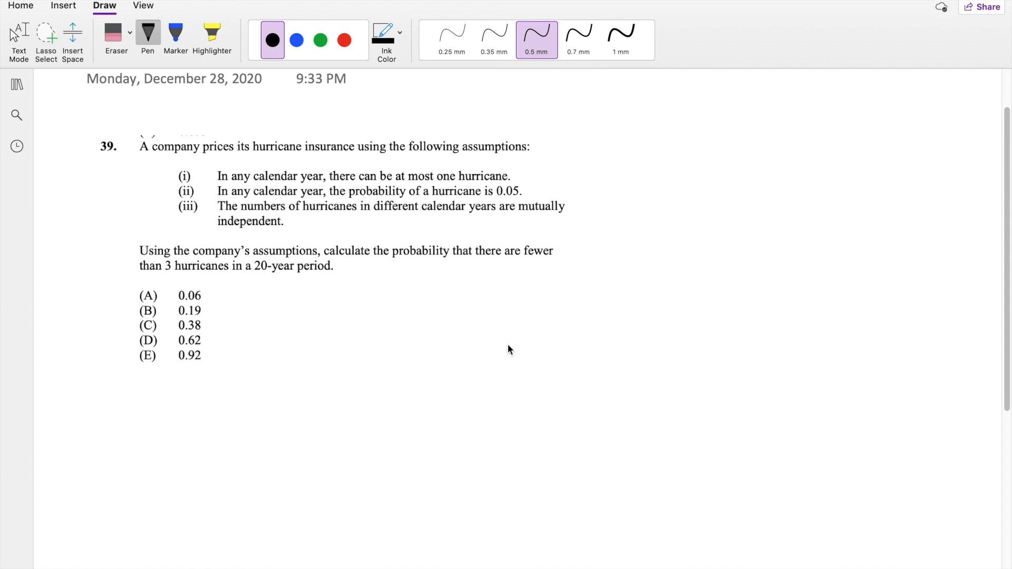
pyautogui.moveTo(480, 430)
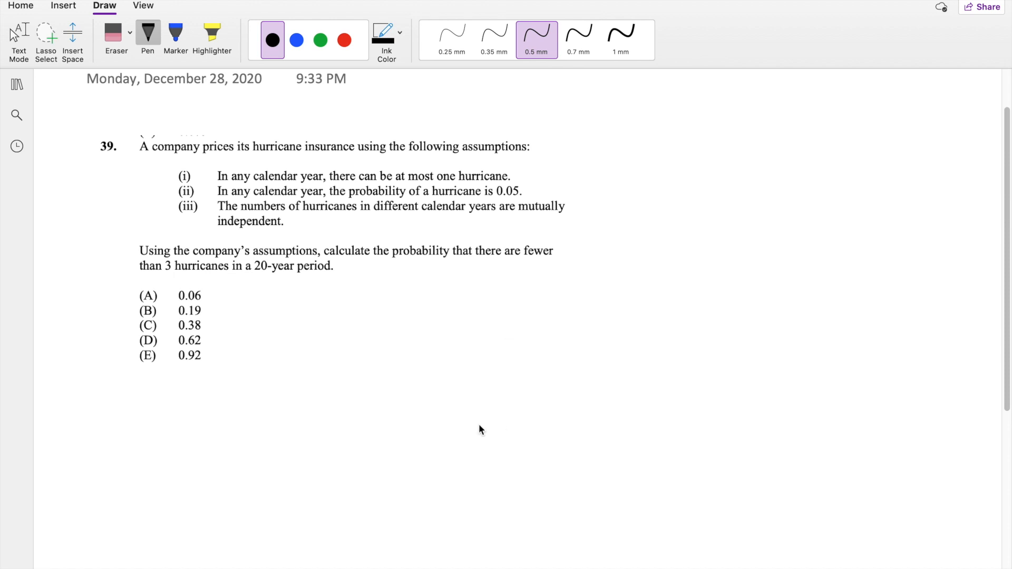
# Handwrite P(X<3) beside the answer choices of question 39.
pyautogui.moveTo(325, 307); pyautogui.dragTo(332, 329)
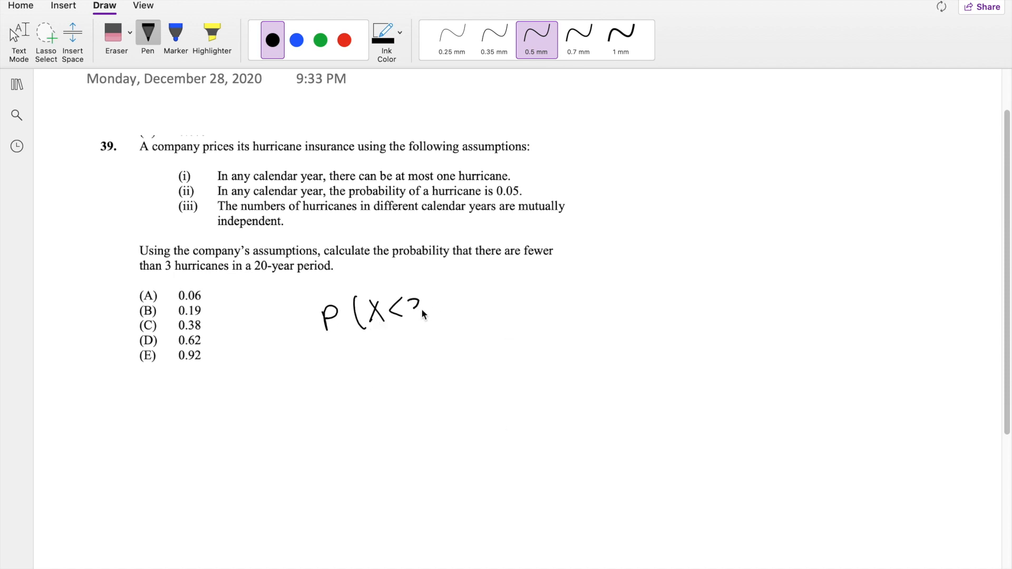
pyautogui.moveTo(413, 303); pyautogui.dragTo(435, 342)
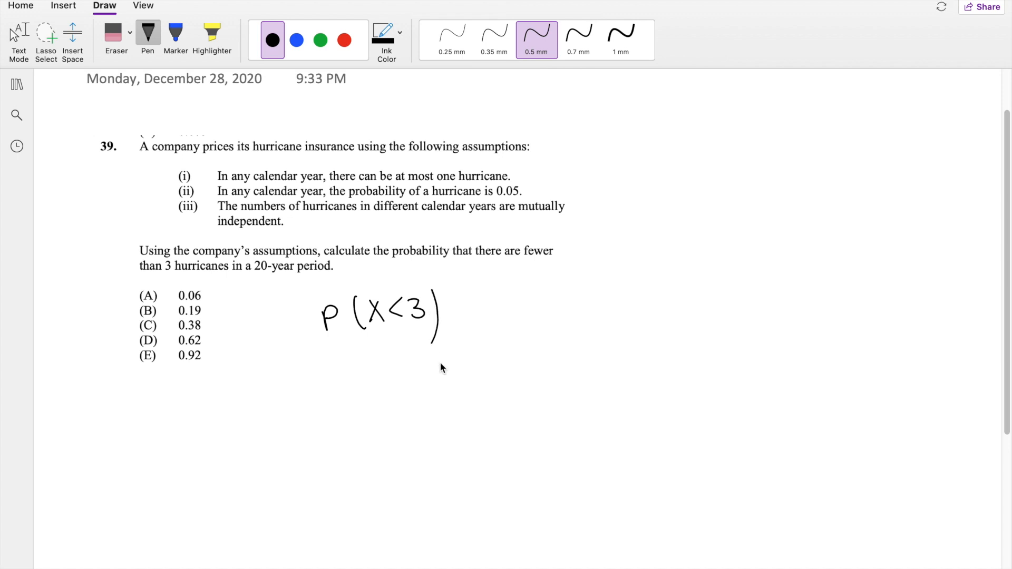
pyautogui.moveTo(538, 194)
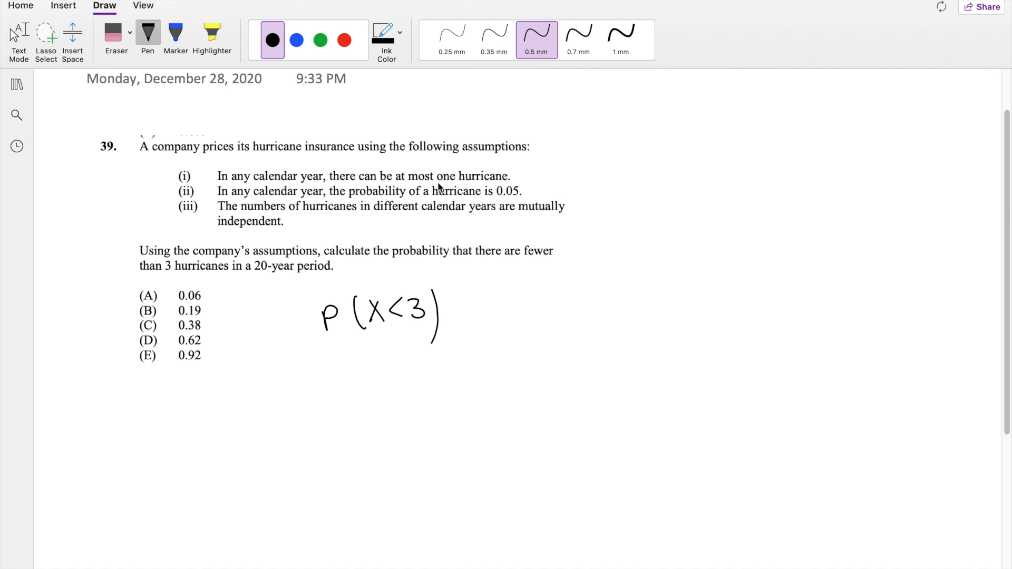
pyautogui.moveTo(488, 185)
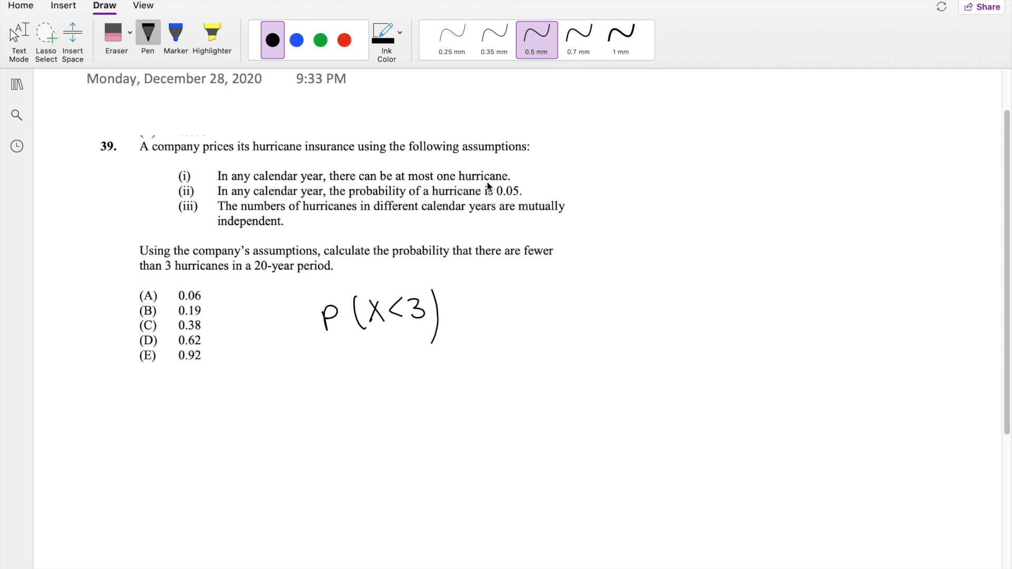
pyautogui.moveTo(484, 194)
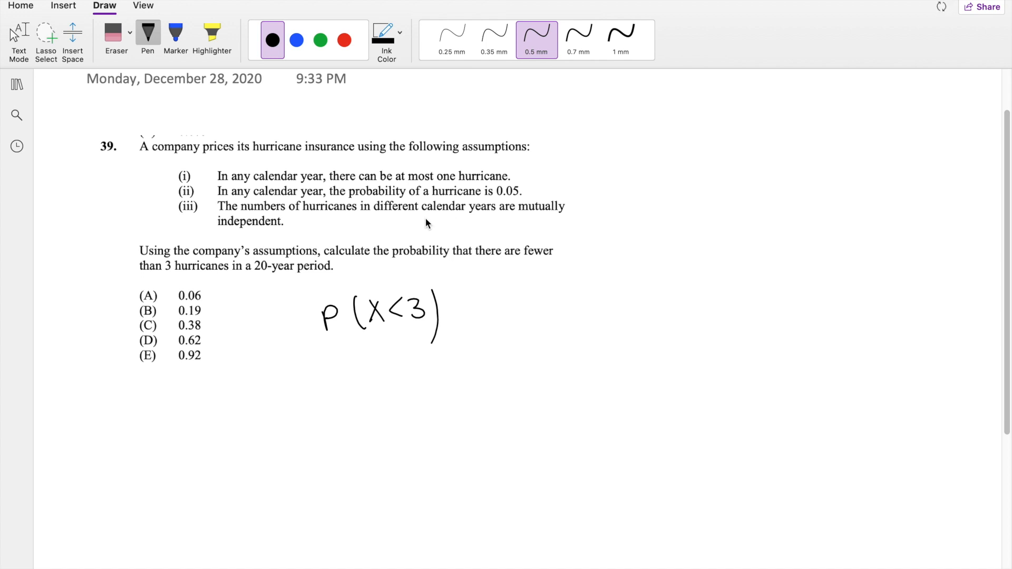
pyautogui.moveTo(414, 213)
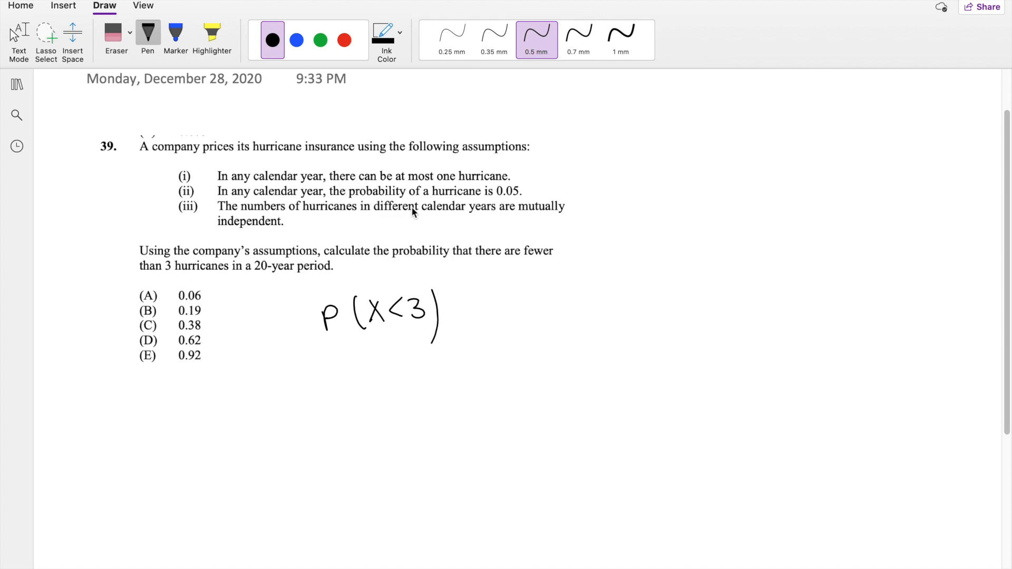
pyautogui.moveTo(513, 200)
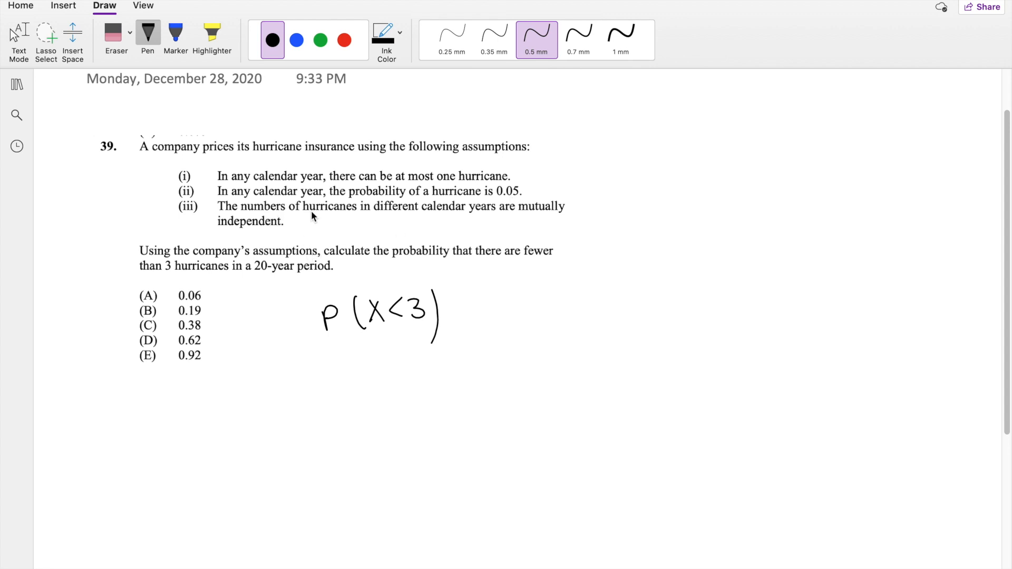
# Draw wavy underlines beneath 'mutually' and 'independent' in assumption (iii).
pyautogui.moveTo(520, 223); pyautogui.dragTo(559, 226)
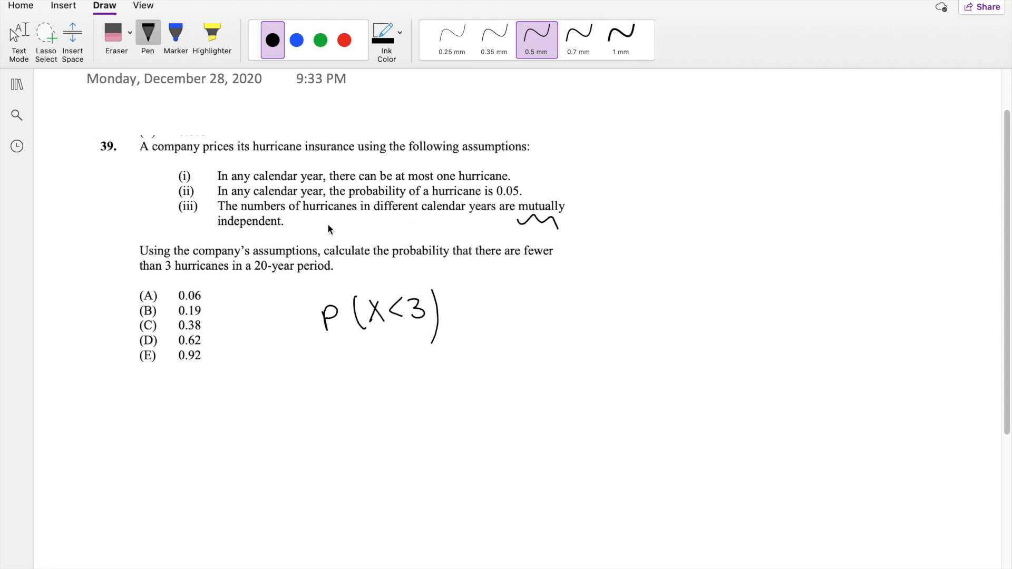
pyautogui.moveTo(219, 234); pyautogui.dragTo(278, 235)
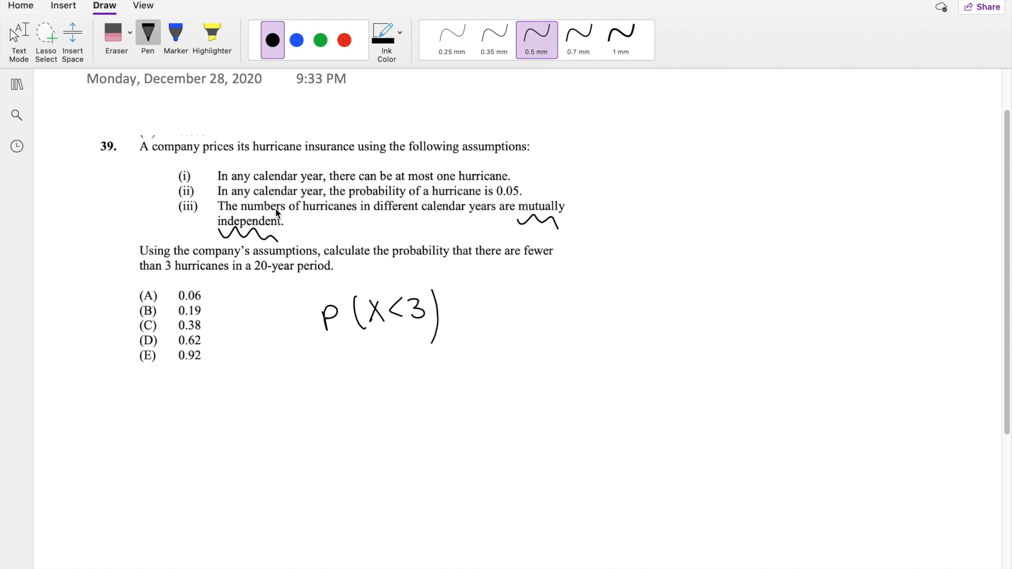
pyautogui.moveTo(298, 443)
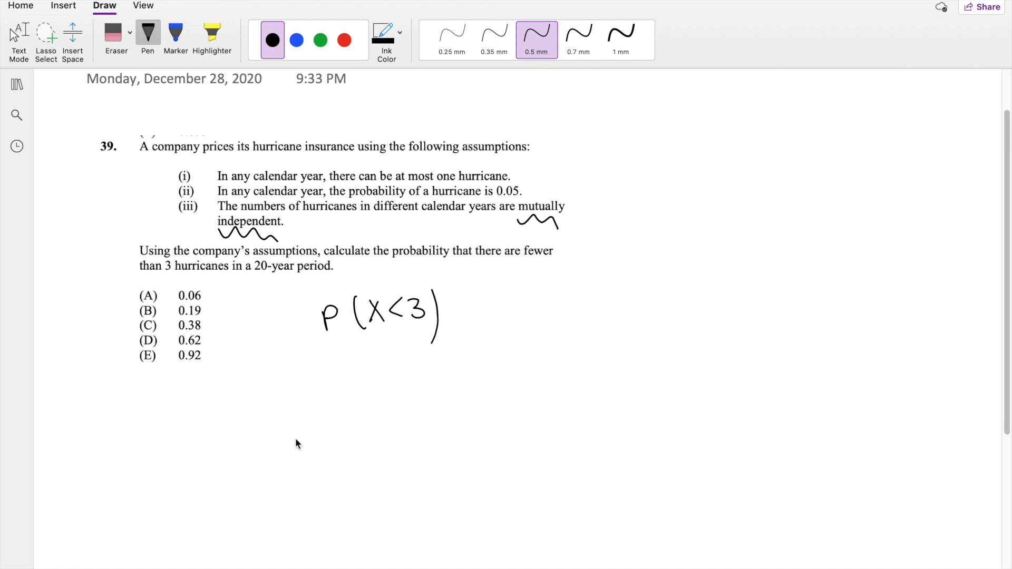
pyautogui.moveTo(432, 392)
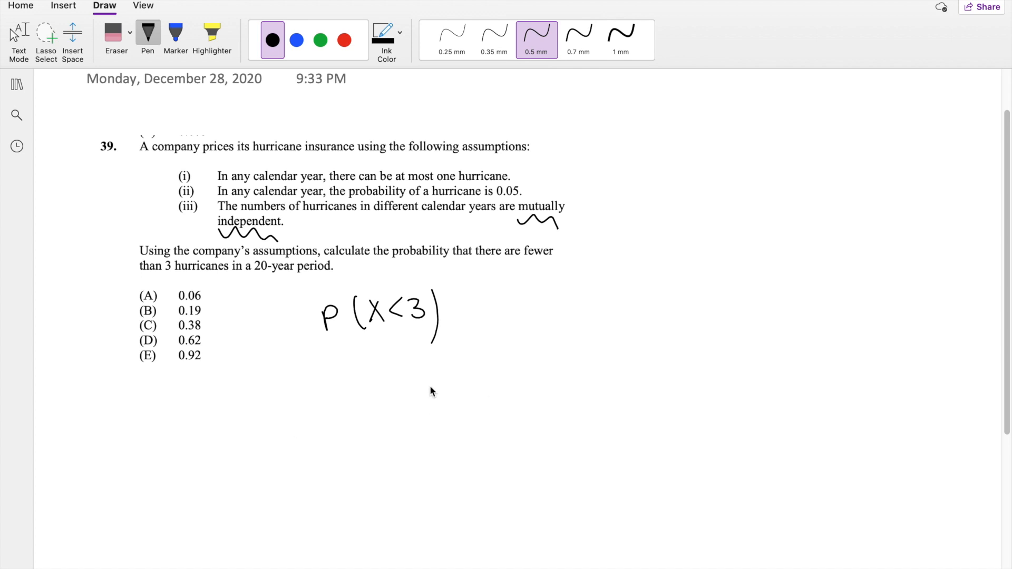
pyautogui.moveTo(425, 405)
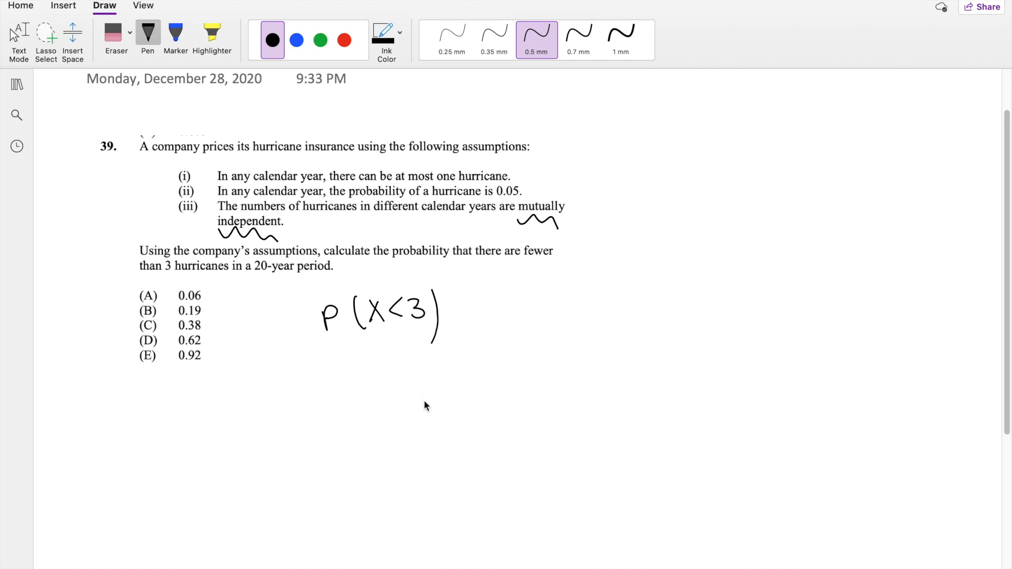
pyautogui.moveTo(489, 352)
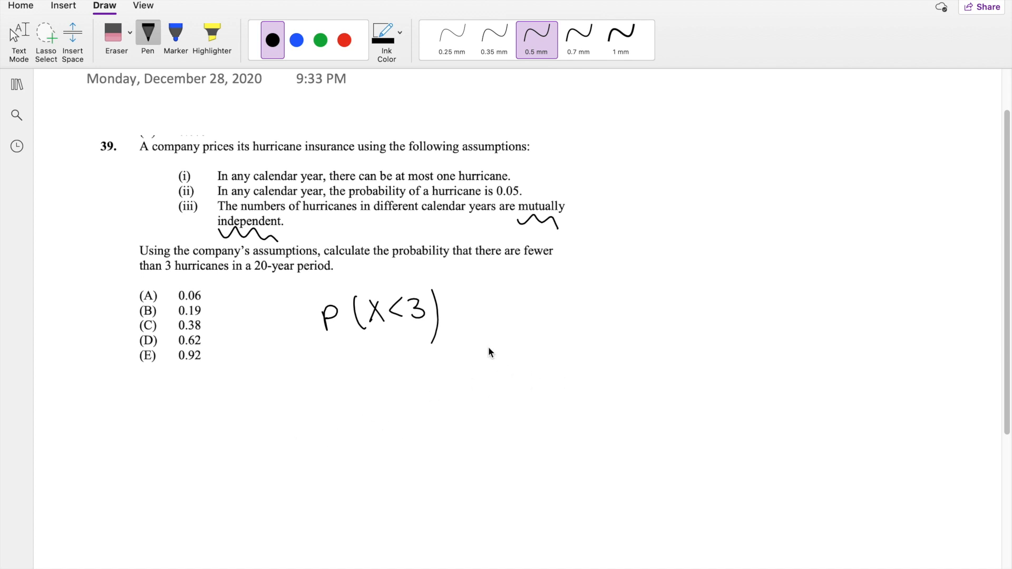
# Expand to P(X<3) = P(X=0) + P(X=1) + P(X=2) and undo a stray stroke.
pyautogui.moveTo(458, 306); pyautogui.dragTo(474, 313)
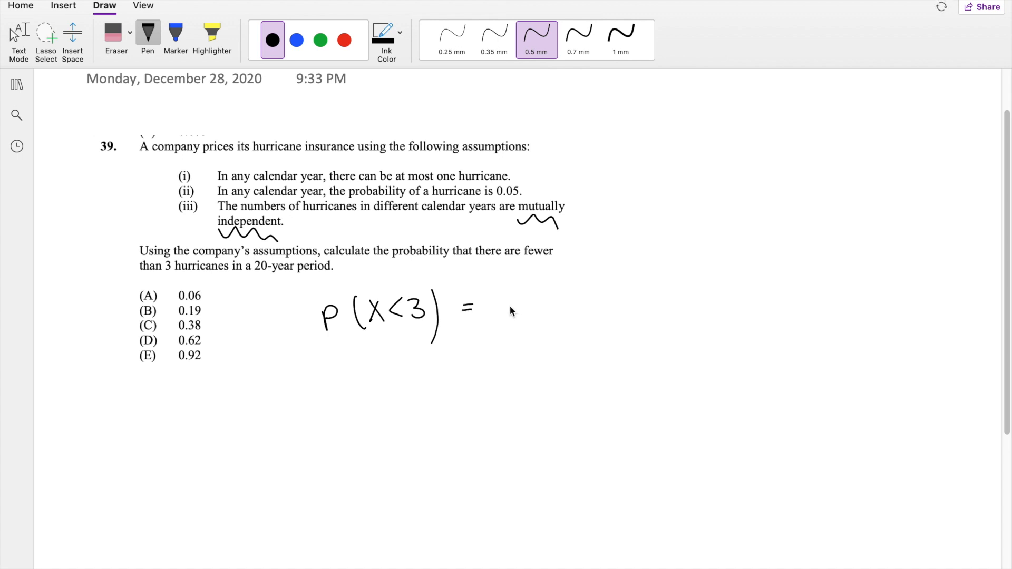
pyautogui.moveTo(497, 302)
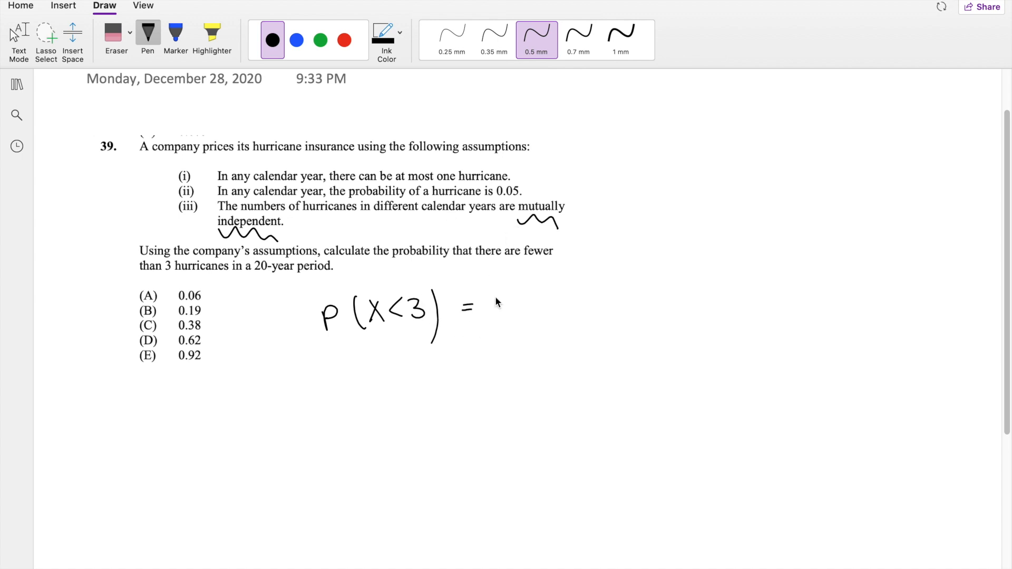
pyautogui.moveTo(496, 304); pyautogui.dragTo(523, 316)
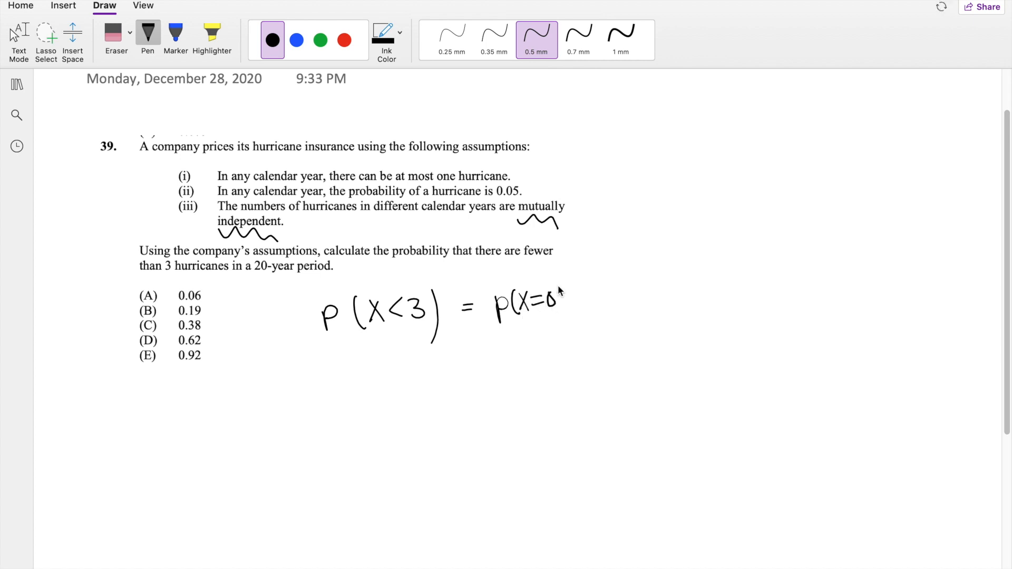
pyautogui.moveTo(571, 301); pyautogui.dragTo(652, 301)
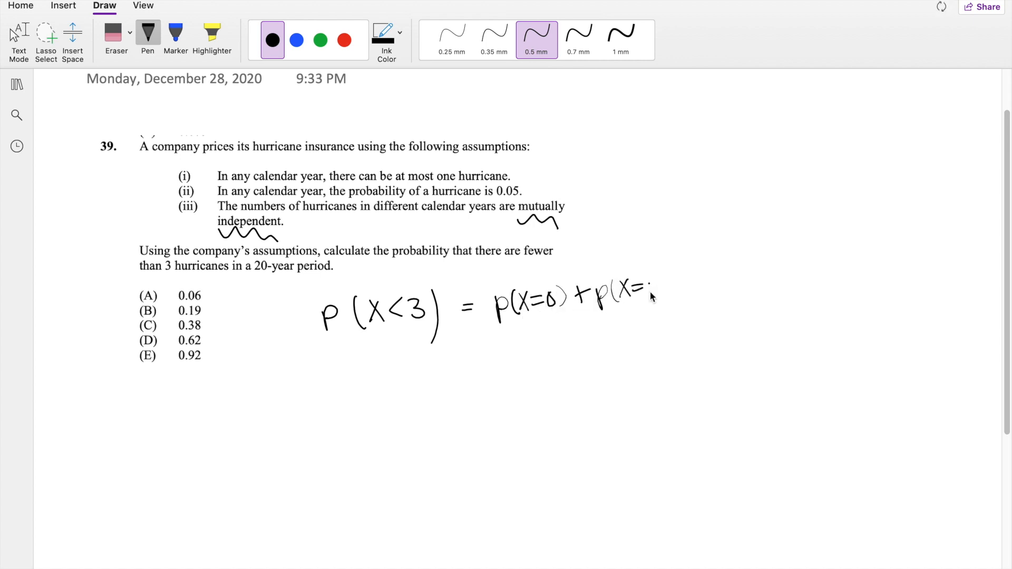
pyautogui.moveTo(658, 294); pyautogui.dragTo(748, 284)
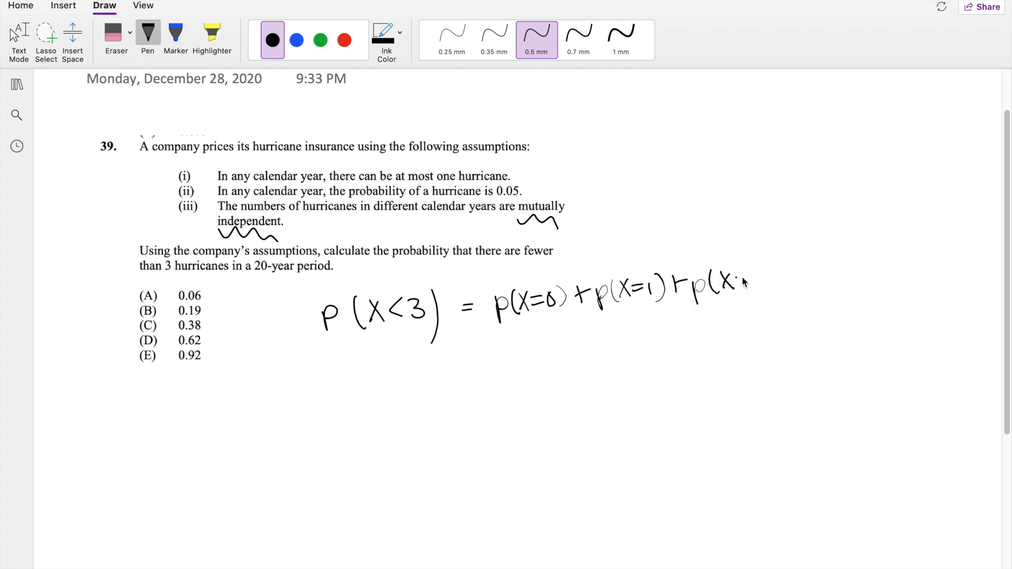
pyautogui.moveTo(723, 284); pyautogui.dragTo(772, 287)
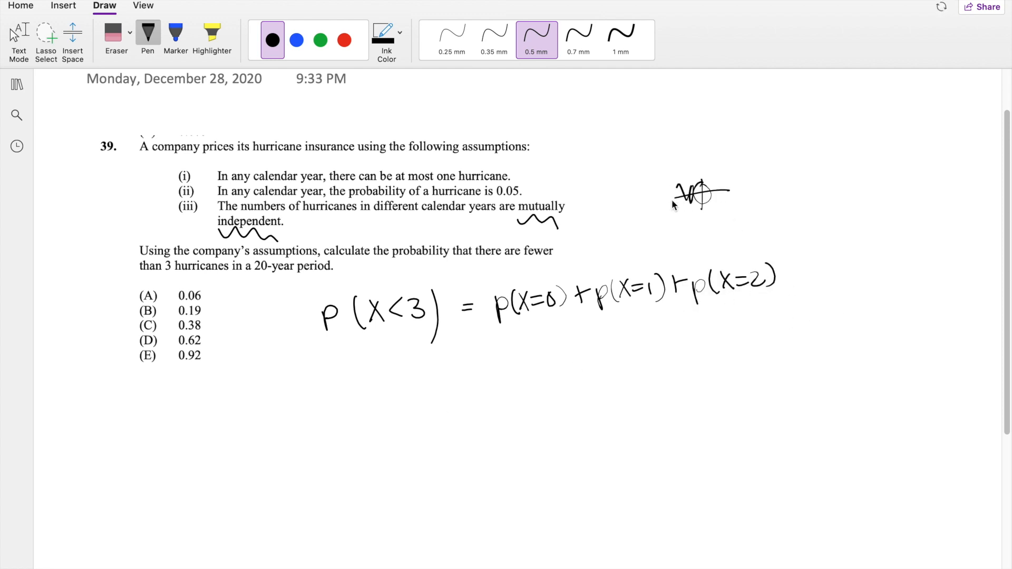
pyautogui.click(116, 30)
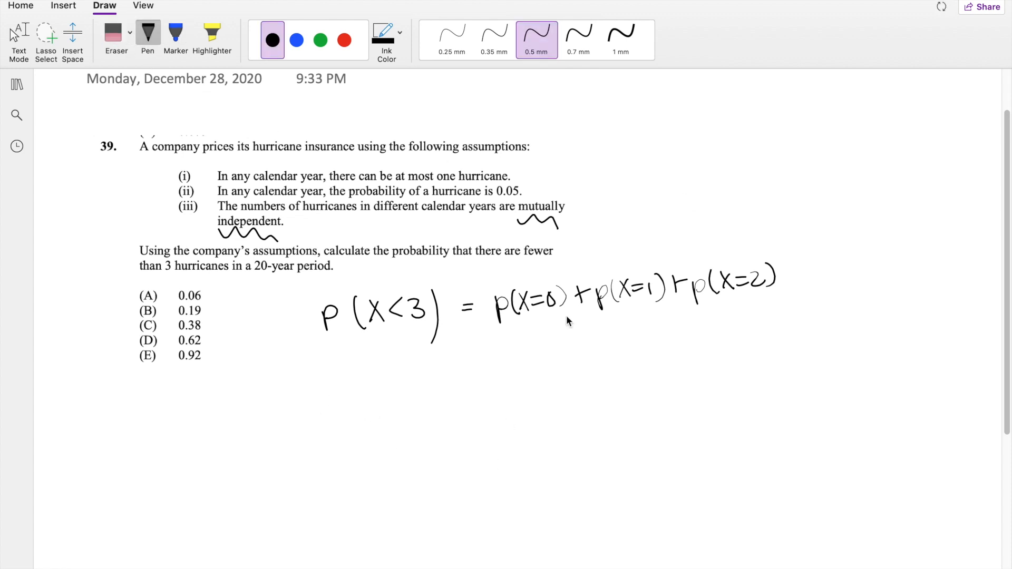
pyautogui.moveTo(227, 416)
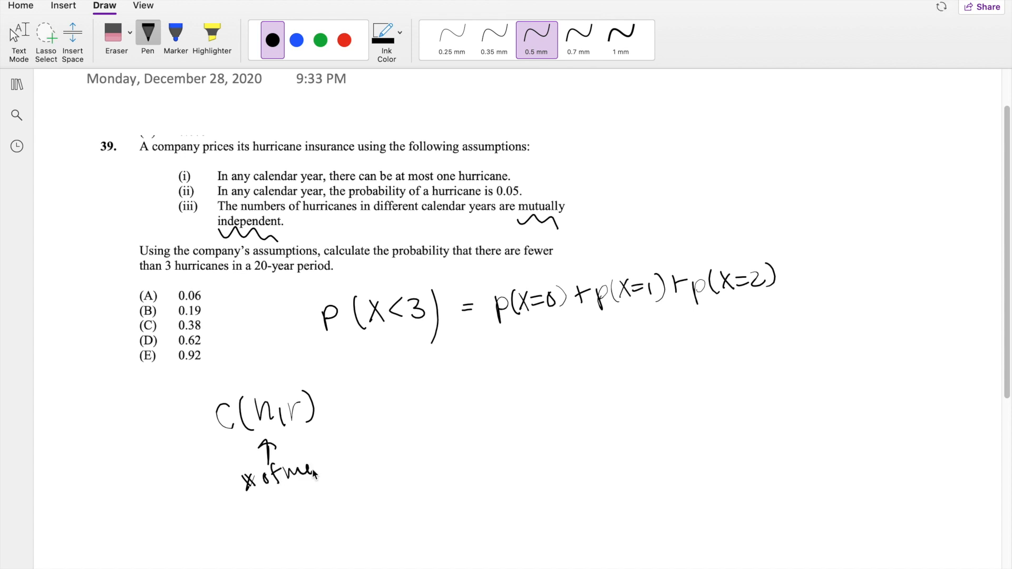
# Write the (p)^r(q)^(n-r) factors and label p as .05 and q as .95.
pyautogui.moveTo(304, 452); pyautogui.dragTo(338, 474)
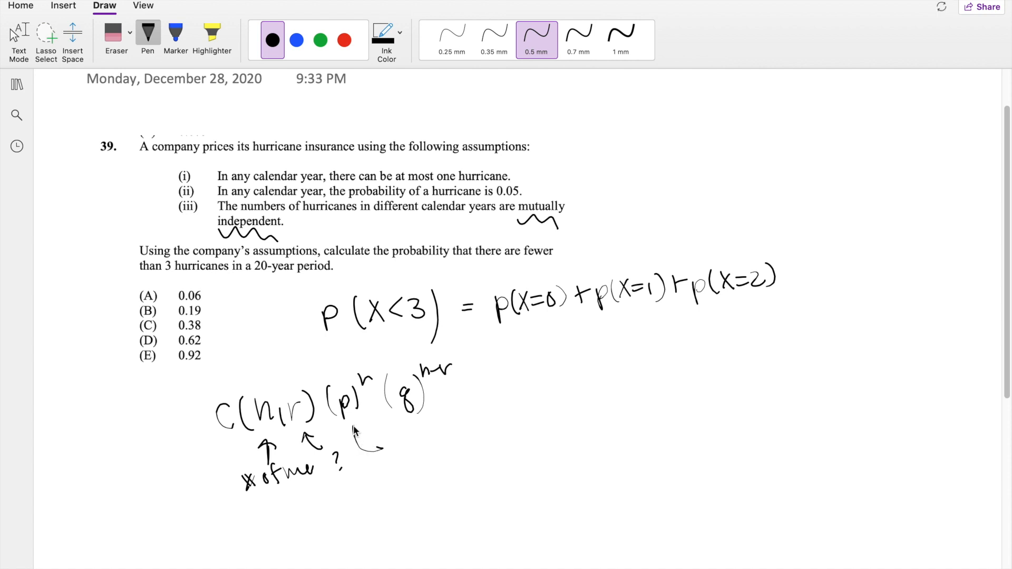
pyautogui.moveTo(397, 459)
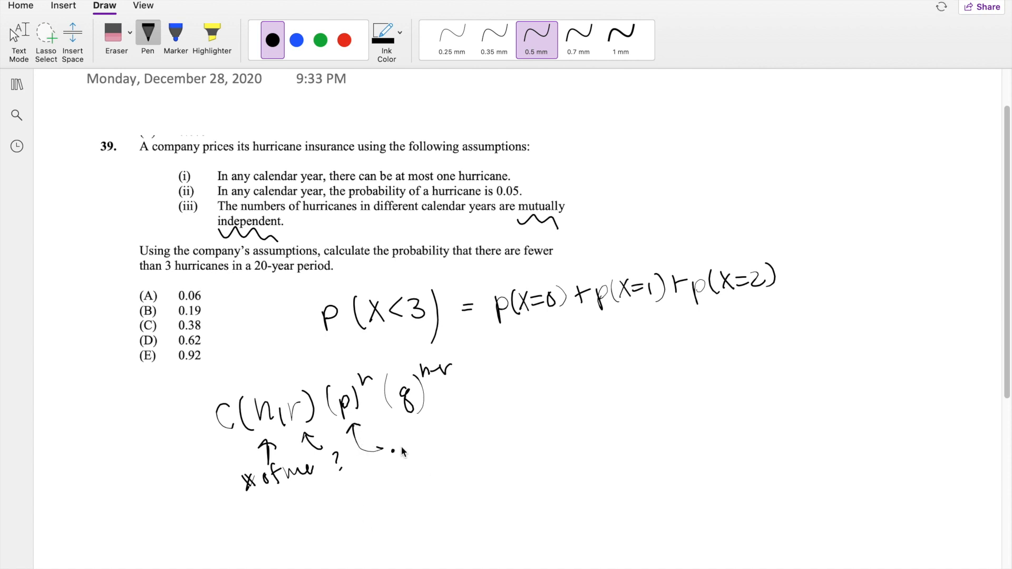
pyautogui.moveTo(387, 452); pyautogui.dragTo(426, 444)
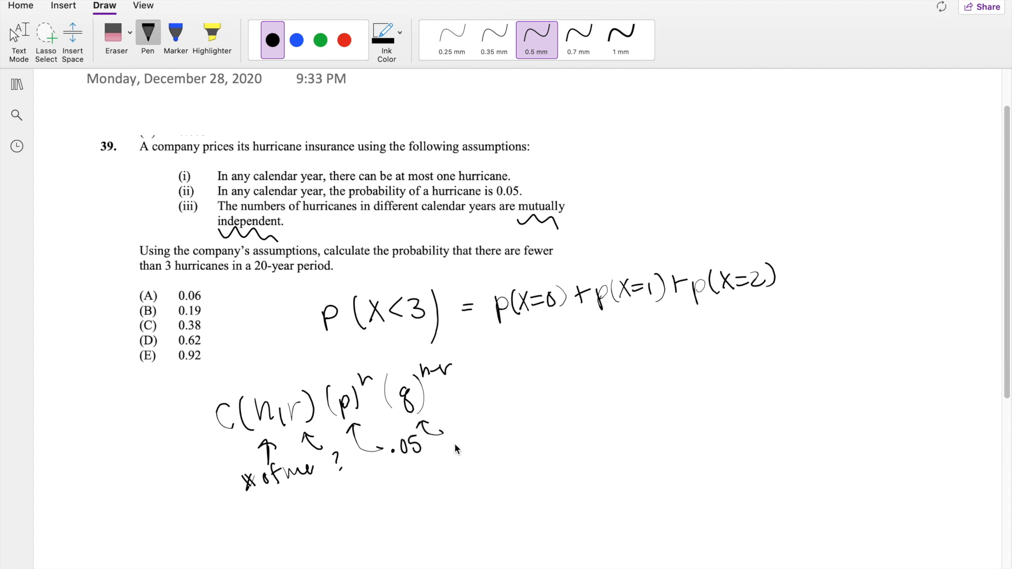
pyautogui.moveTo(452, 439); pyautogui.dragTo(478, 438)
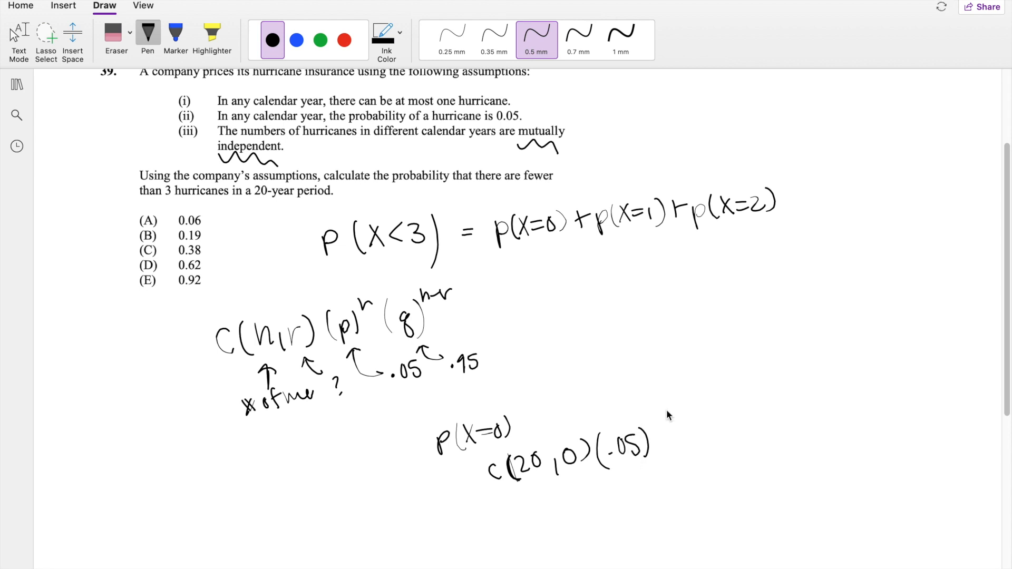
# Finish P(X=0) with (.95)^20, cross out the factor equal to 1, and write P(X=1) C(20,1)(.05)^1(.95)^19.
pyautogui.moveTo(665, 438); pyautogui.dragTo(694, 452)
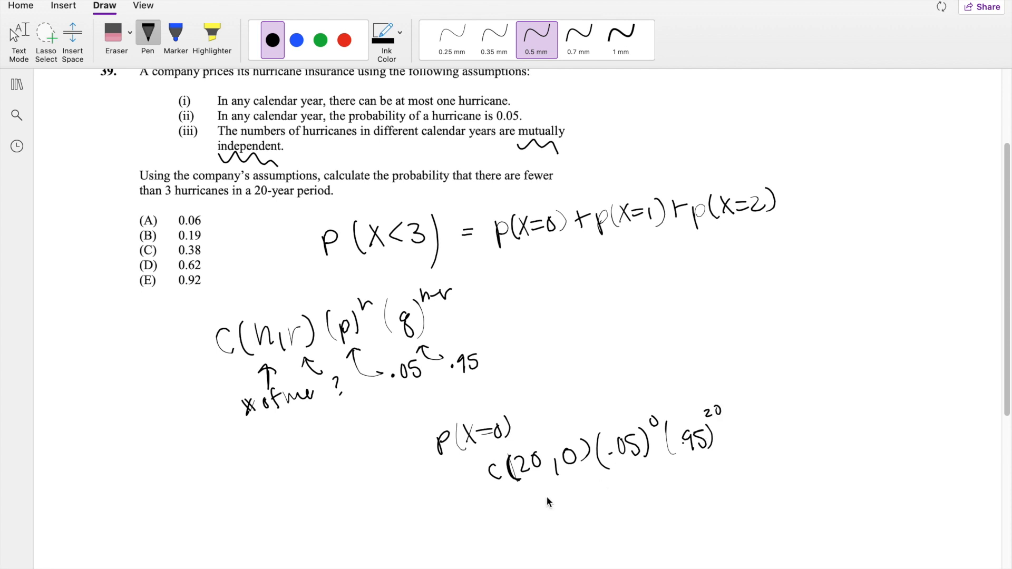
pyautogui.moveTo(526, 499); pyautogui.dragTo(654, 400)
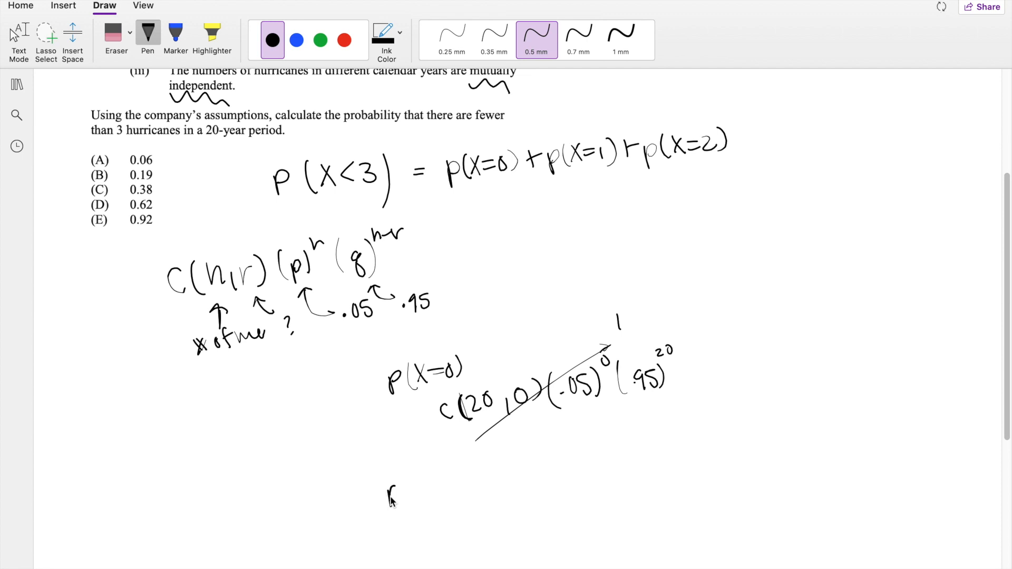
pyautogui.moveTo(387, 490); pyautogui.dragTo(465, 490)
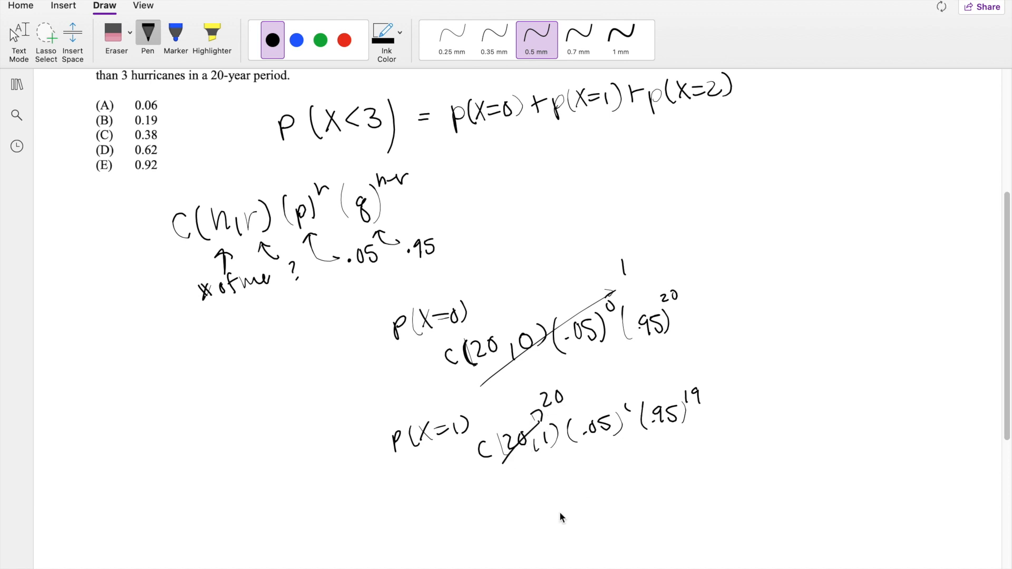
# Write P(X=2) C(20,2)(.05)^2(.95)^18 with 190 noted and start the answer 0.9245.
pyautogui.moveTo(403, 516); pyautogui.dragTo(432, 532)
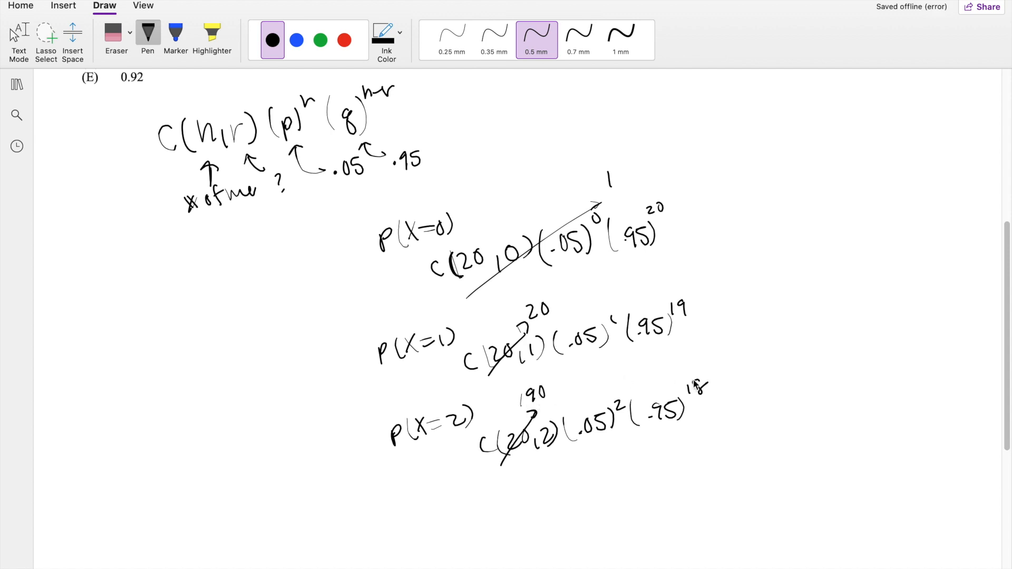
pyautogui.moveTo(718, 421)
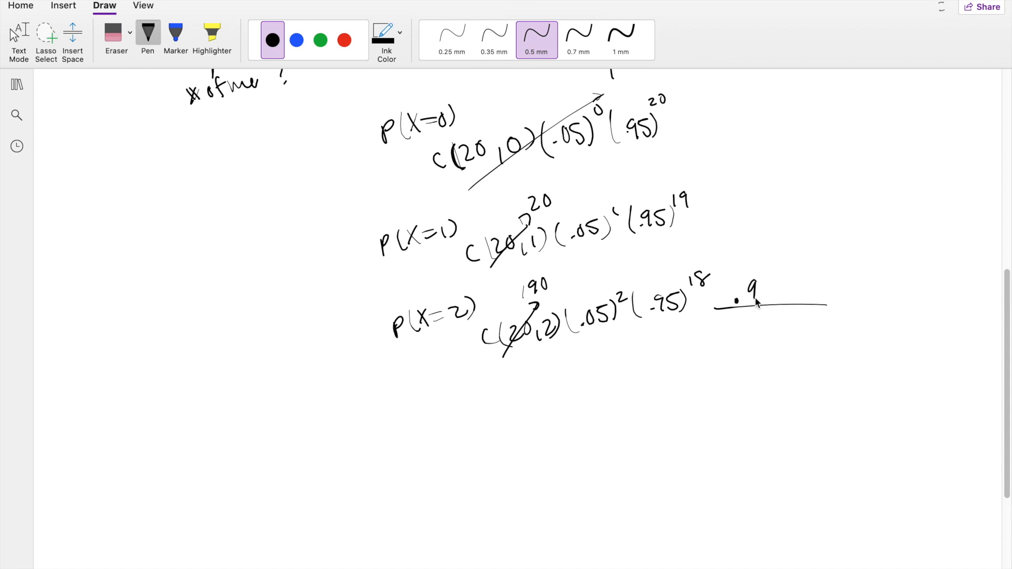
pyautogui.moveTo(754, 287); pyautogui.dragTo(807, 287)
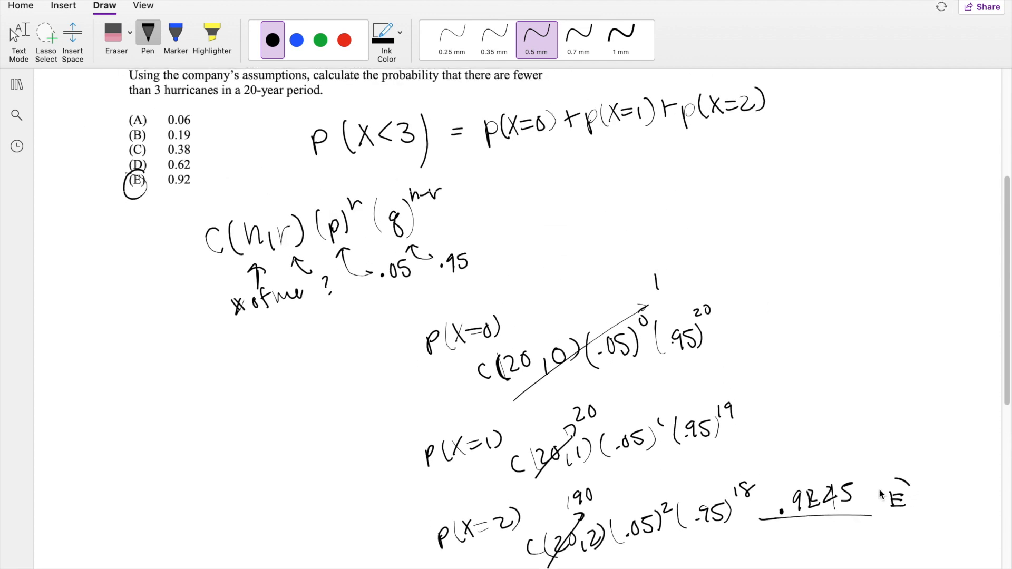
# Circle choice E as the answer beside the .9245 total.
pyautogui.moveTo(878, 490); pyautogui.dragTo(916, 510)
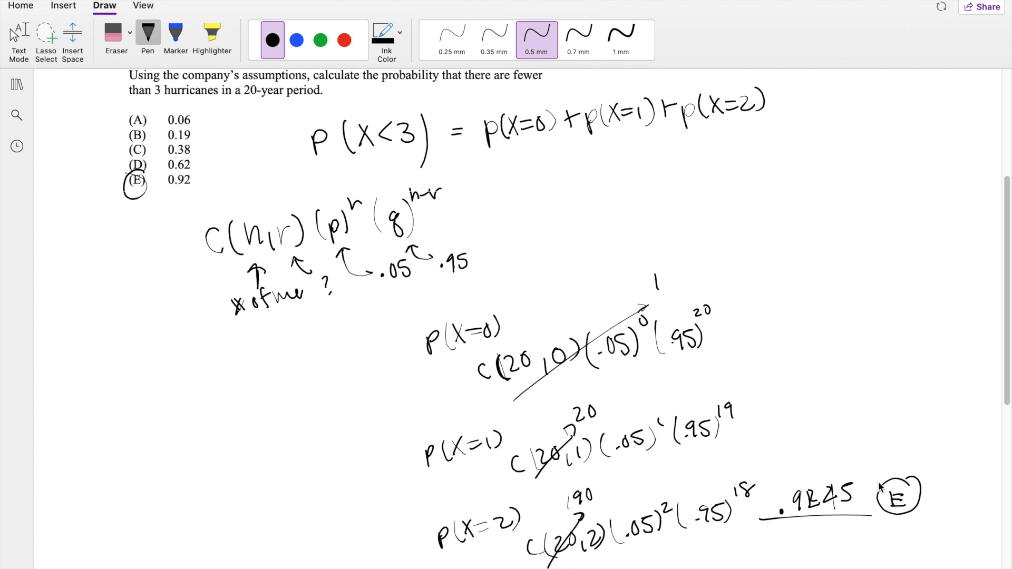